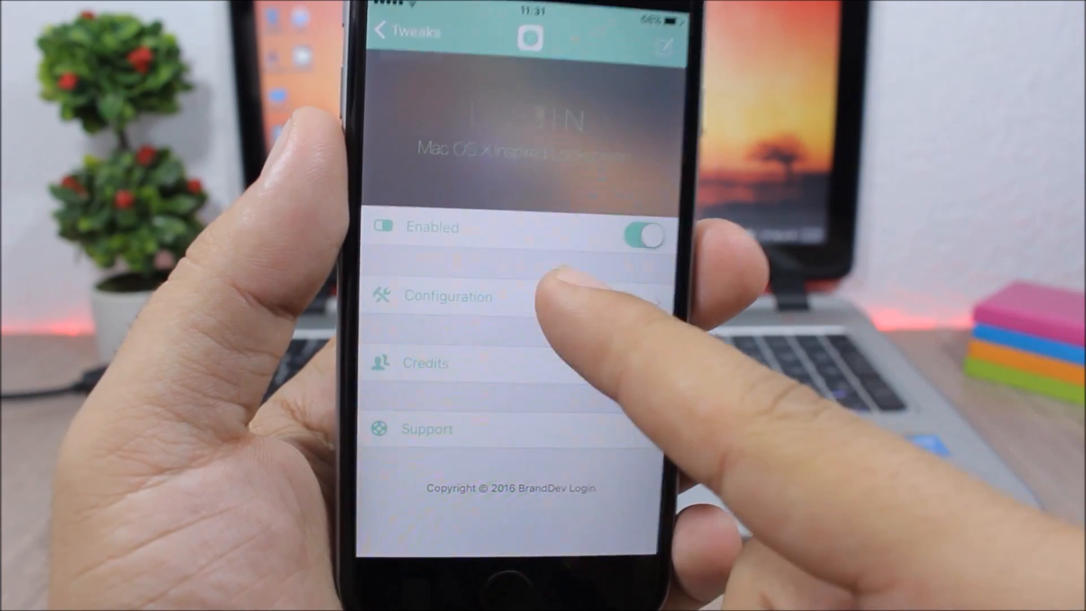
Open Login's configuration, dismiss the user image choices, and scroll back up.
left_click(448, 296)
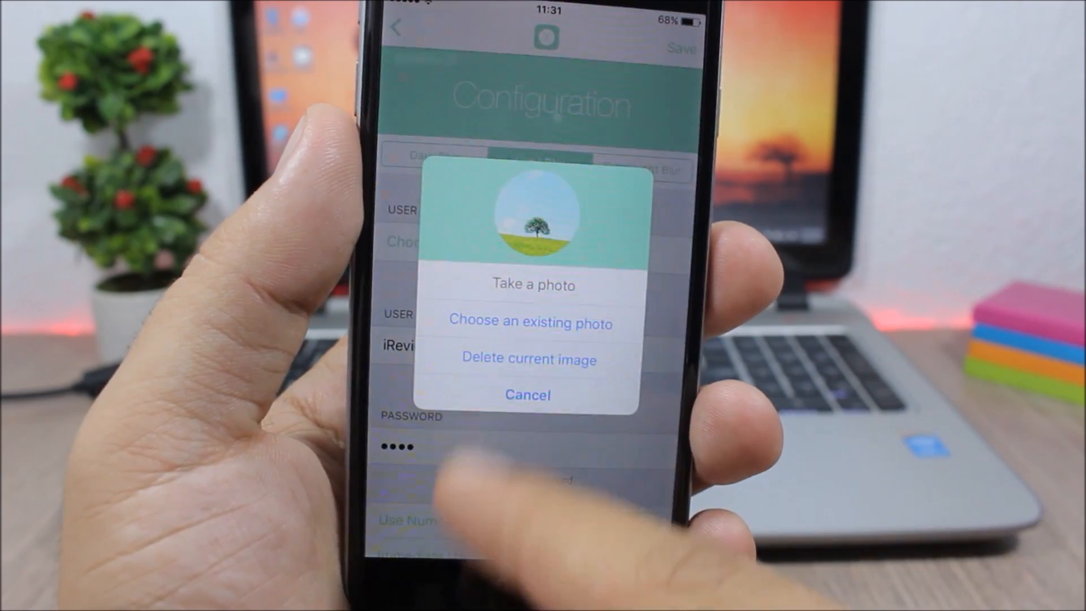
left_click(526, 395)
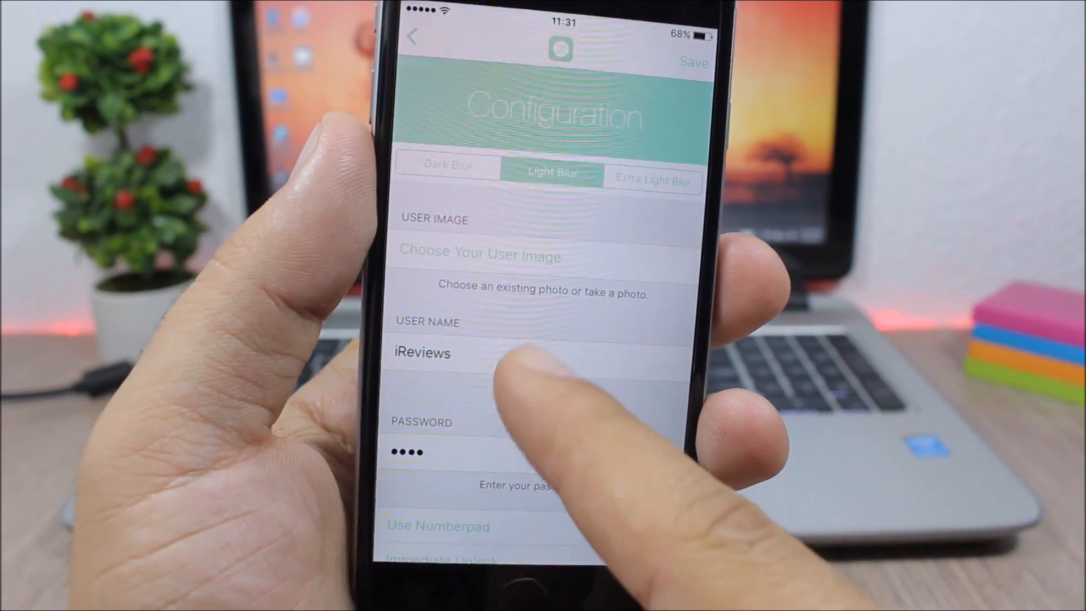
scroll("up", 3)
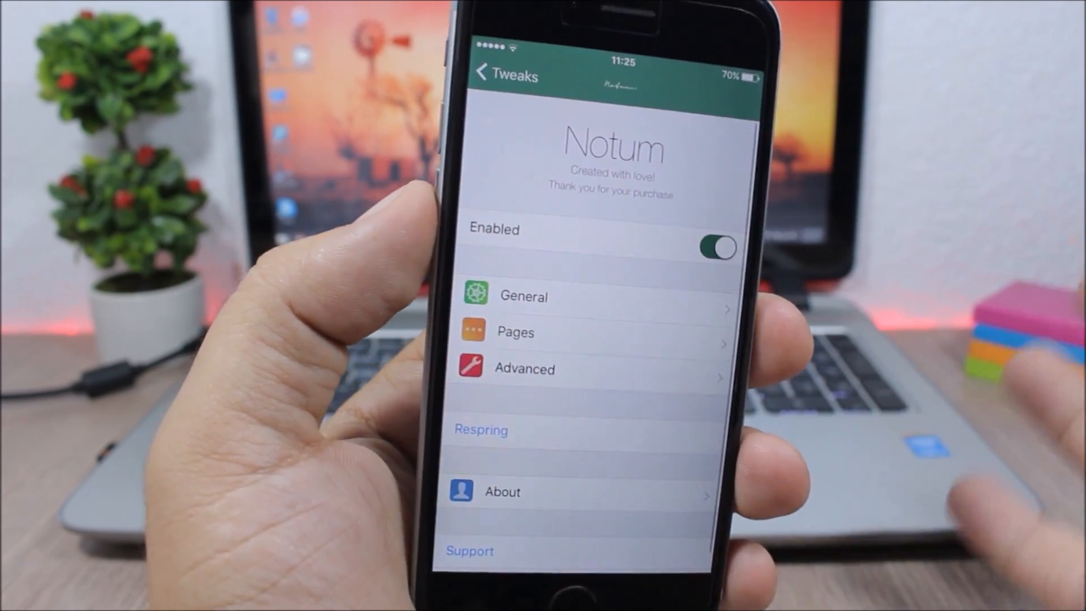
Show Notum's inset sliders (20 and 30) and corner radius 15.
left_click(515, 332)
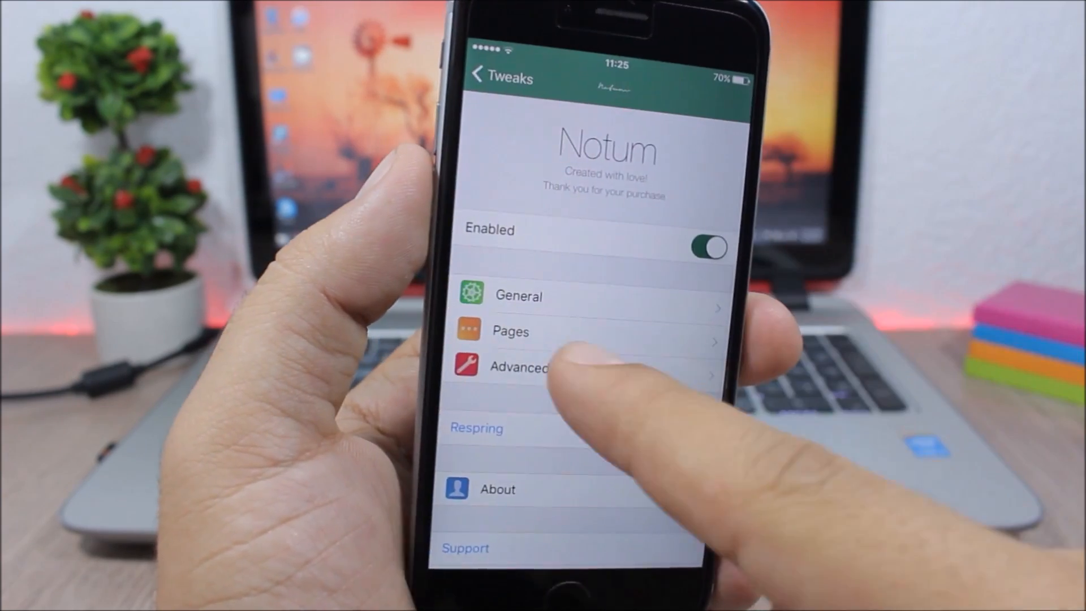
left_click(516, 367)
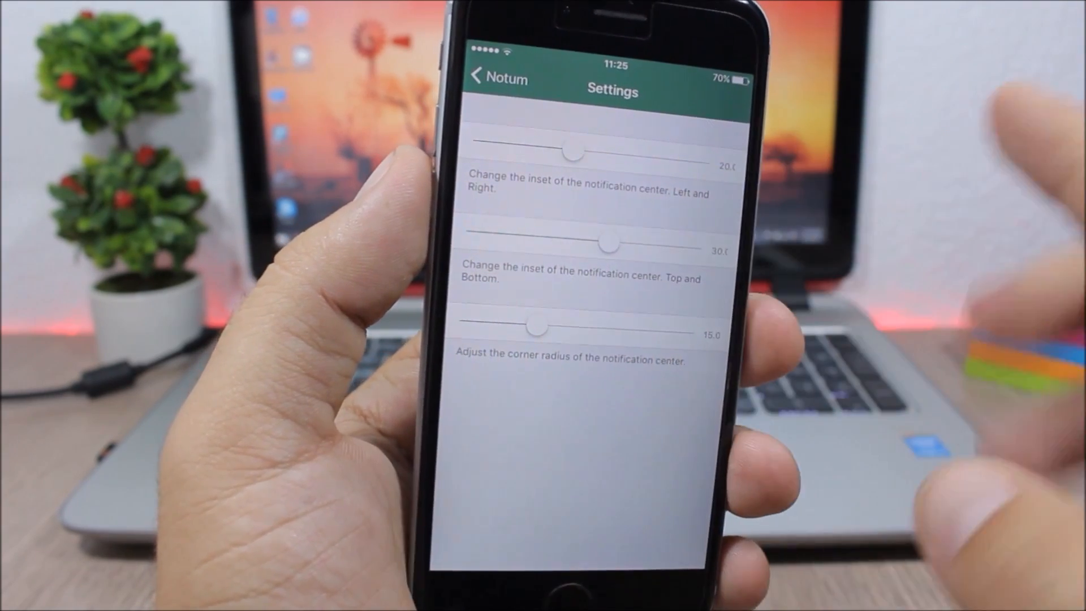
left_click(485, 74)
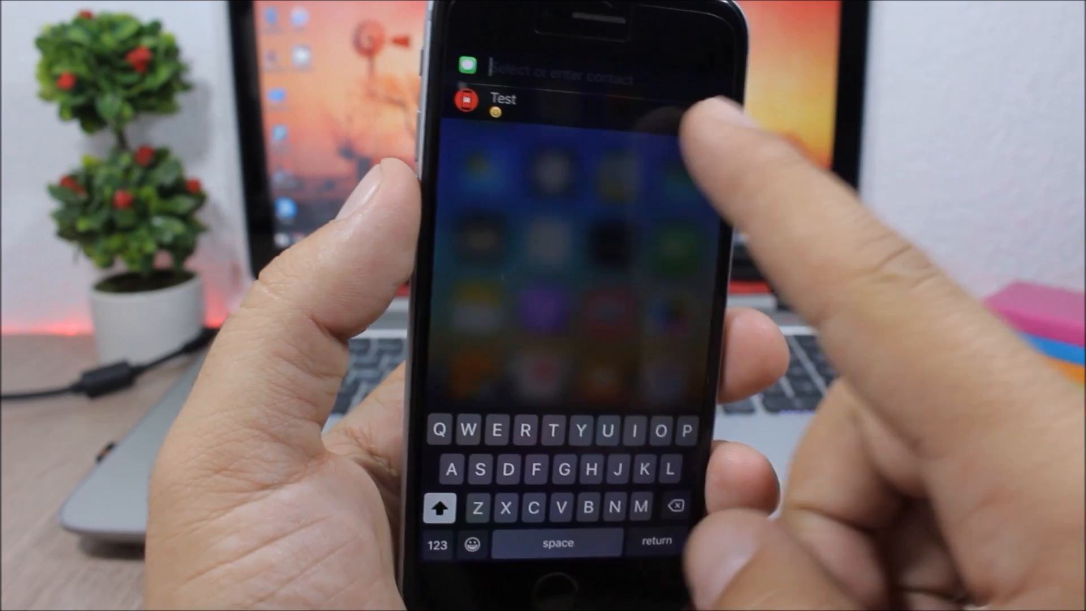
Pick the Test contact as the quick compose recipient.
left_click(499, 104)
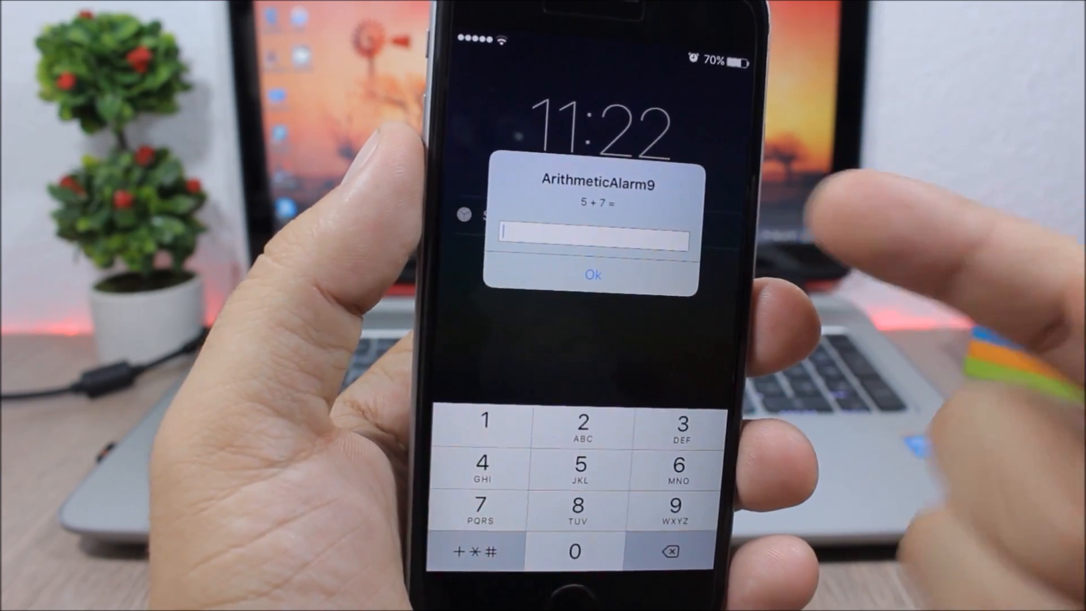
Answer the 5 + 7 alarm prompt, then open ArithmeticAlarm9's Difficulty list (Easy checked).
left_click(592, 275)
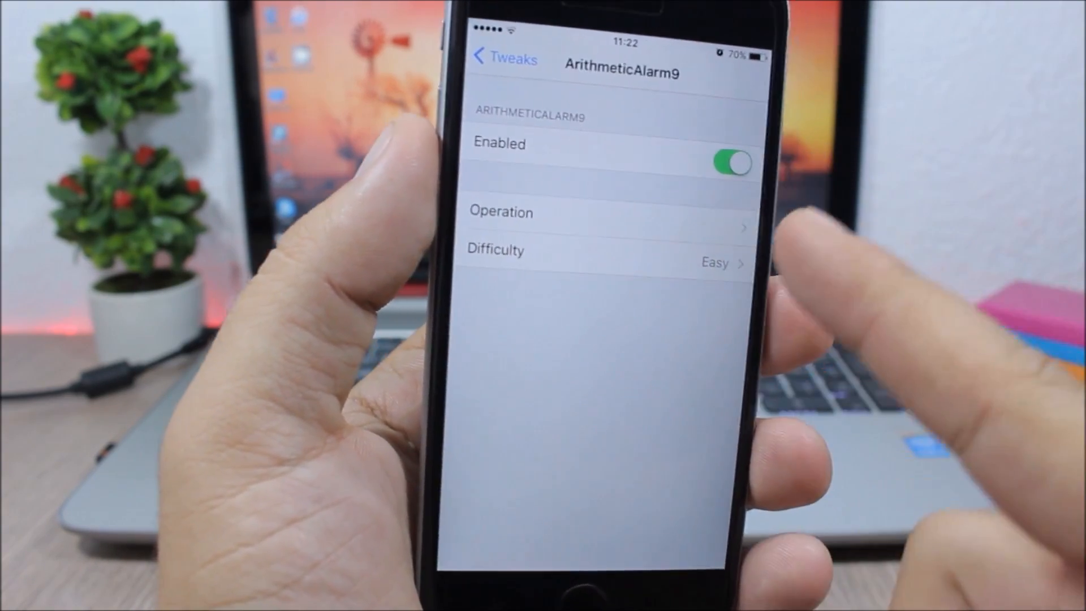
left_click(606, 250)
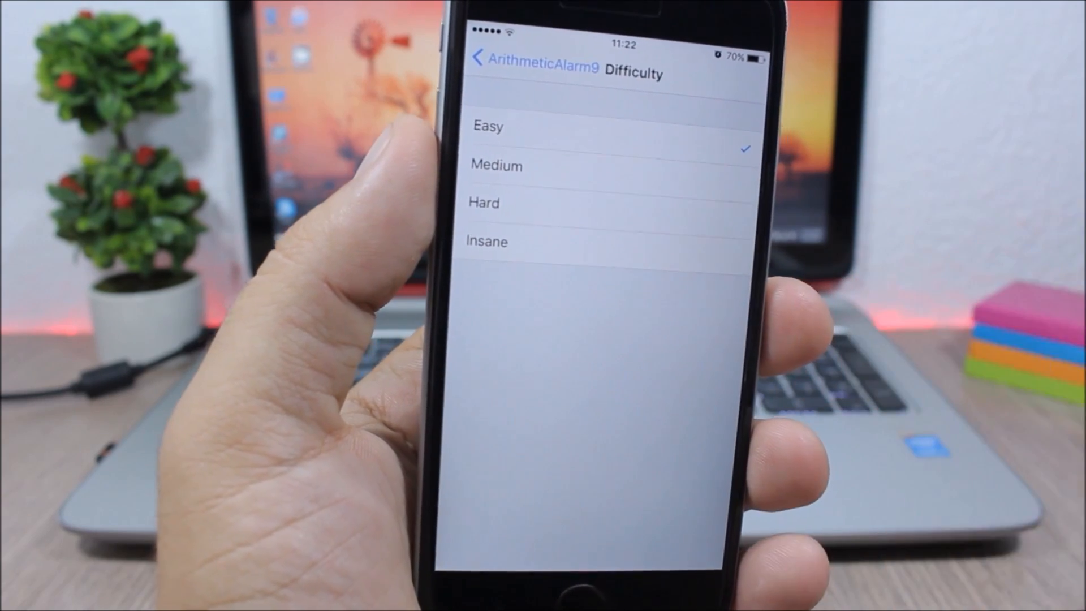